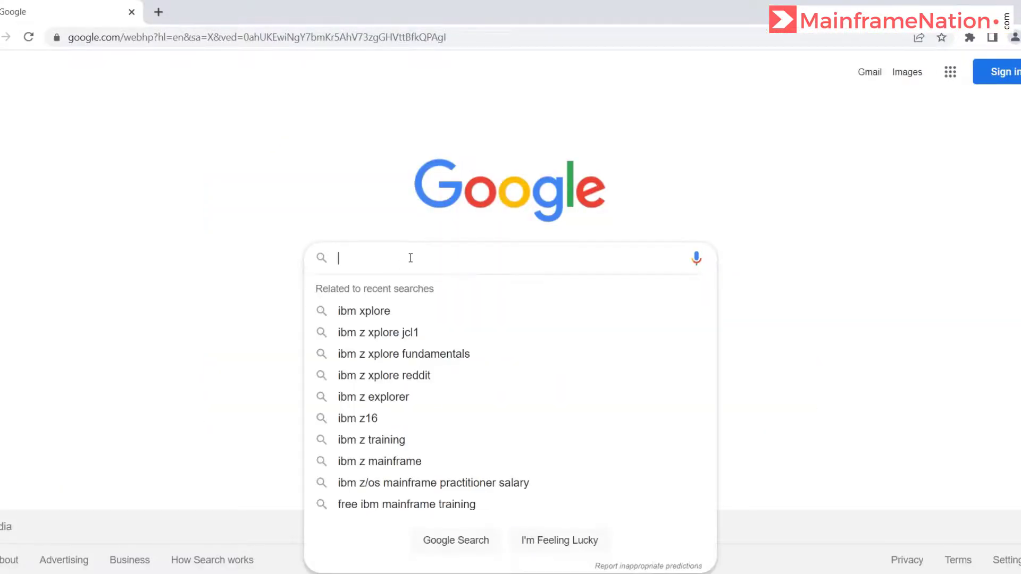
# - Search Google for 'ibm z xplore' using the suggestion after typing 'ibm'
pyautogui.write('ibm')
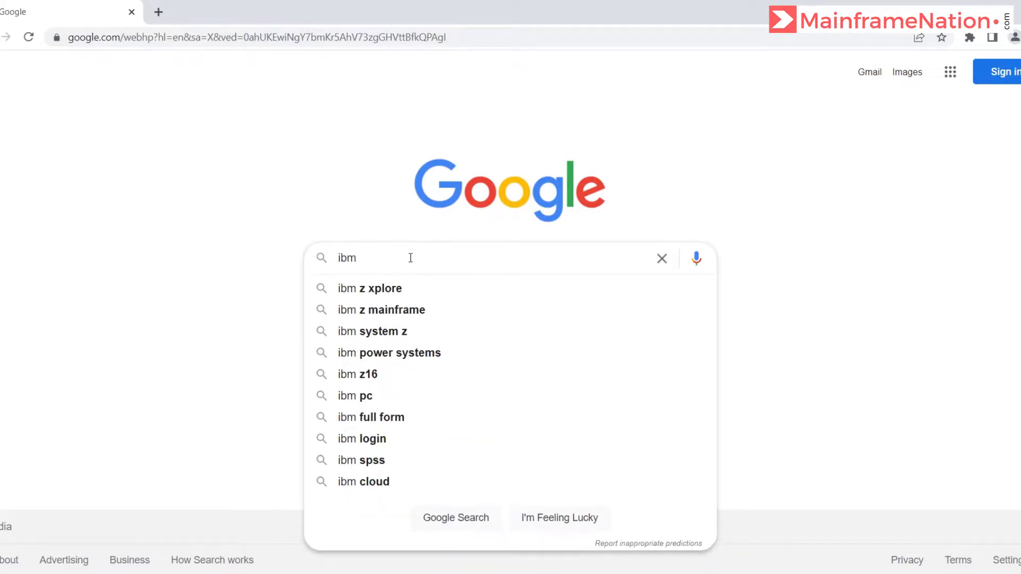
pyautogui.click(370, 288)
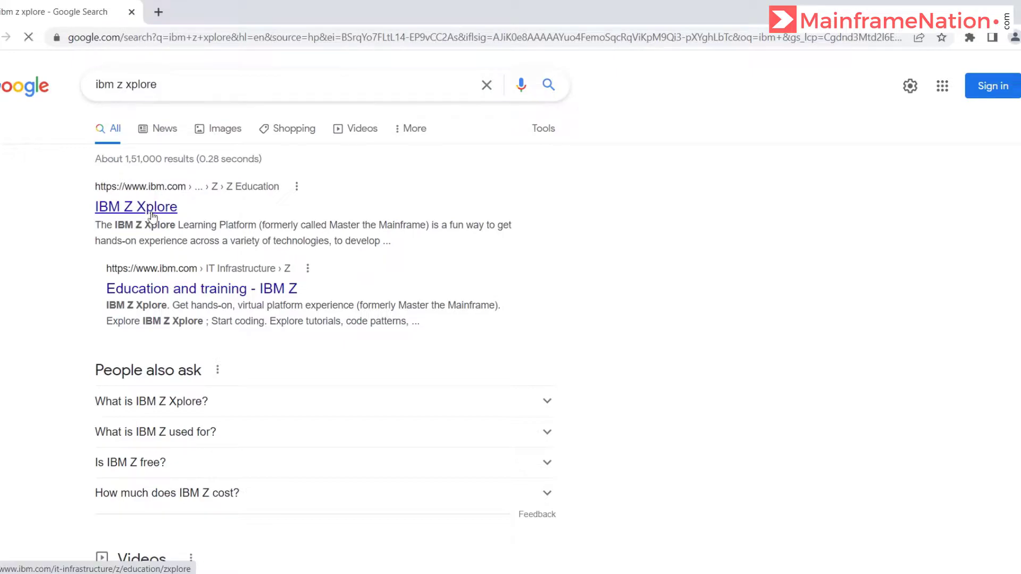
# - Follow the IBM Z Xplore result and Get started, continuing to the external sign-in page
pyautogui.click(135, 208)
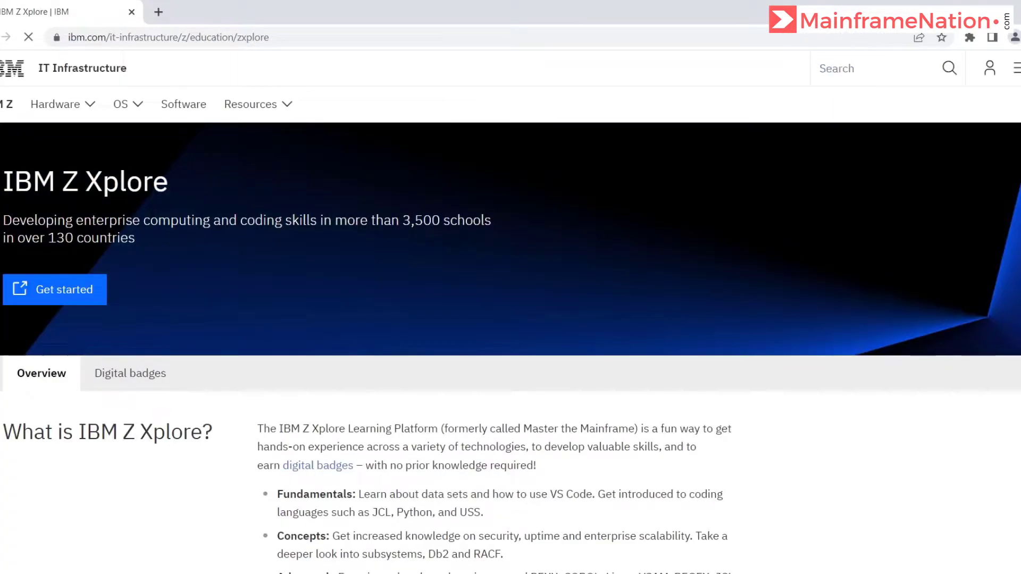
pyautogui.click(54, 290)
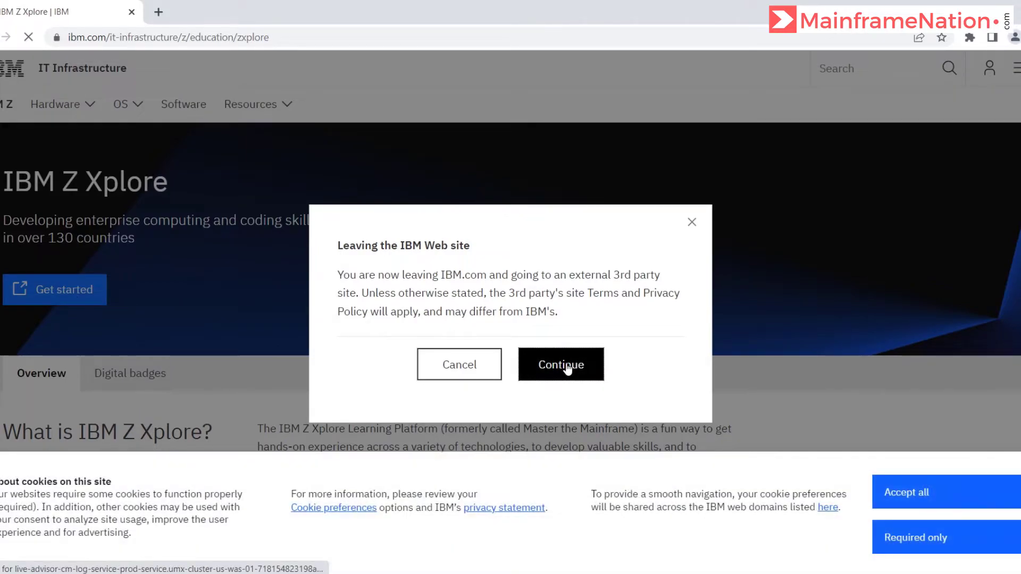
pyautogui.click(561, 364)
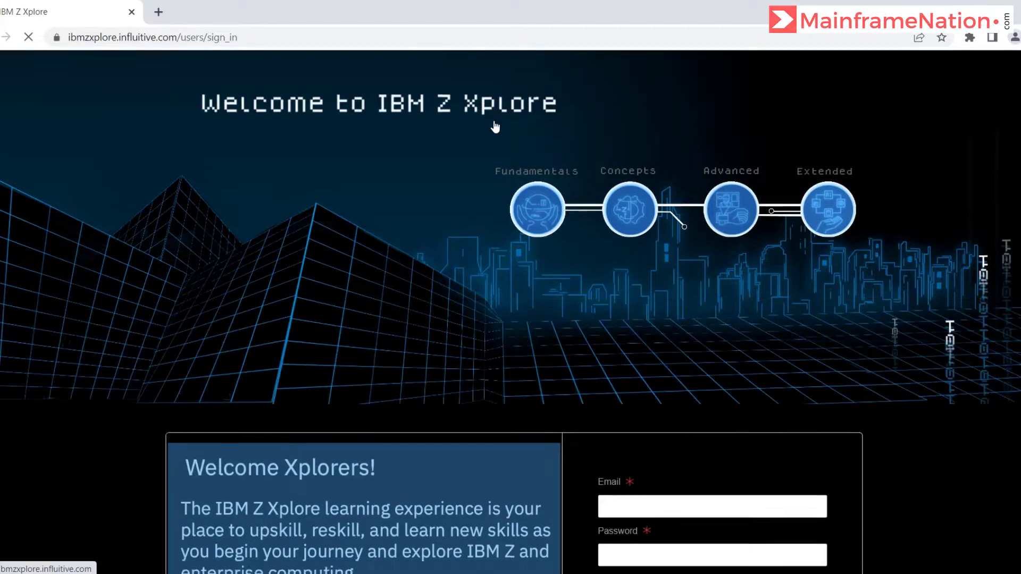
pyautogui.scroll(-3)
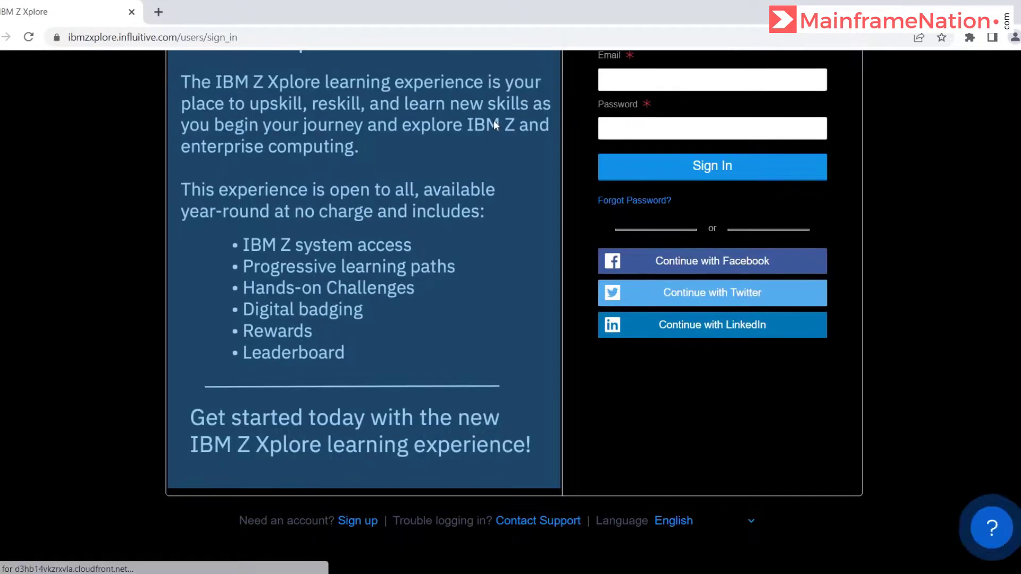
pyautogui.moveTo(357, 521)
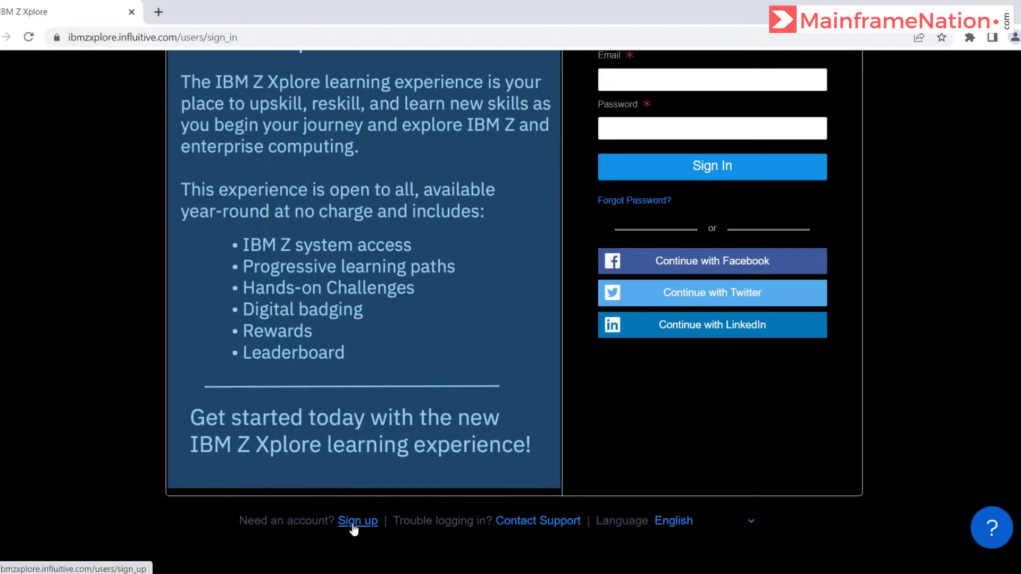
pyautogui.click(357, 520)
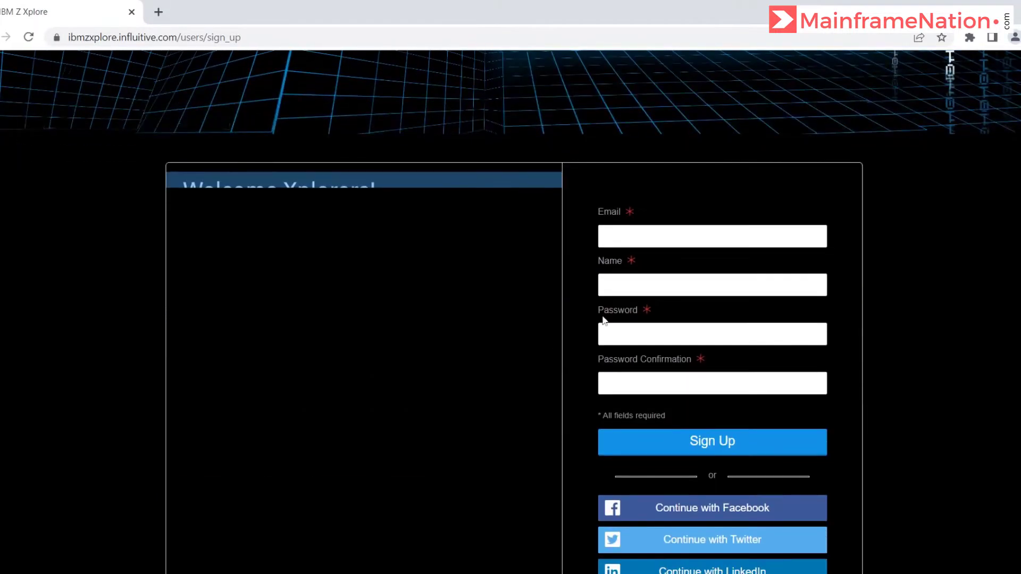
pyautogui.click(711, 236)
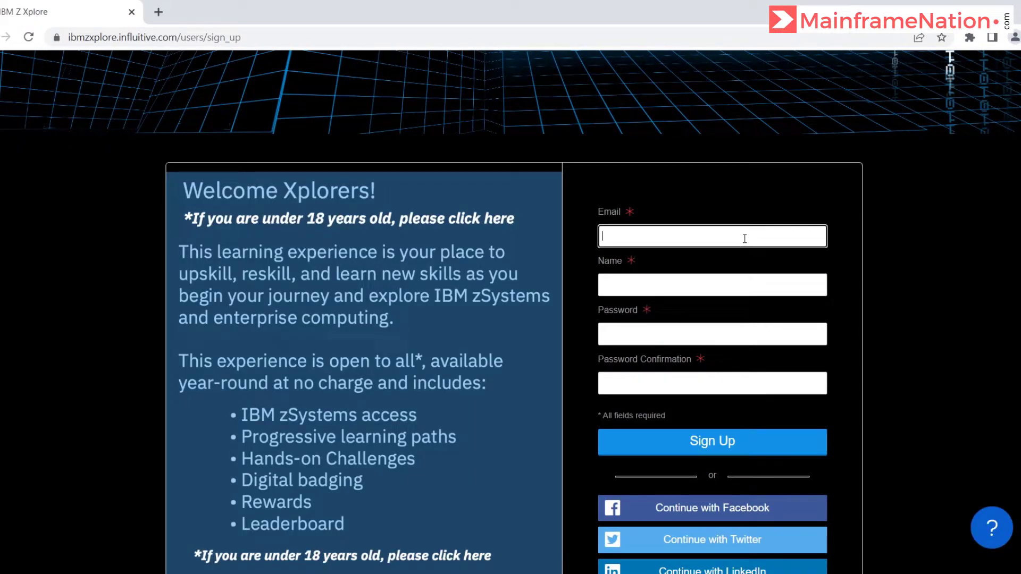
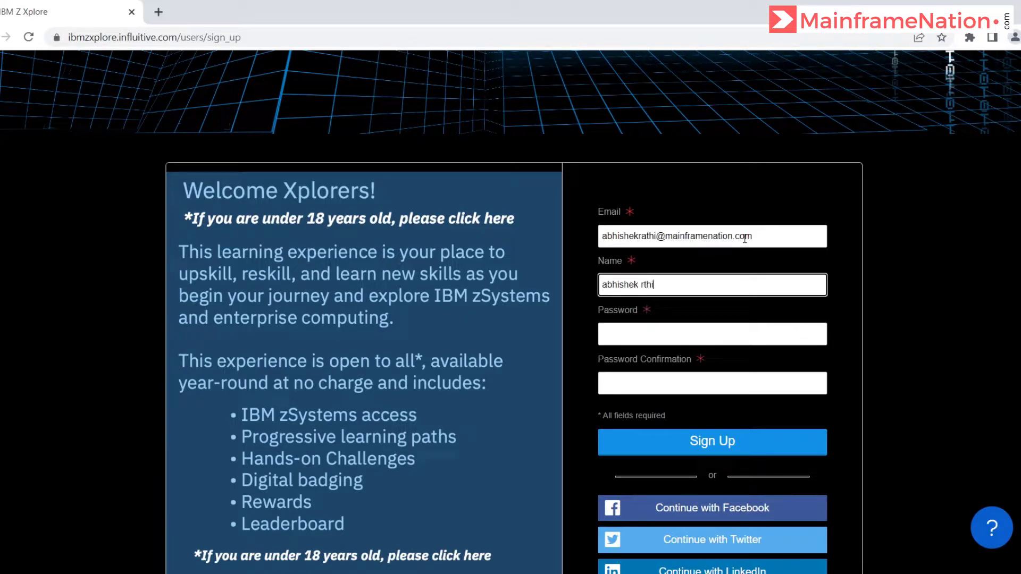
# - Enter and confirm the password, then submit the registration
pyautogui.click(711, 333)
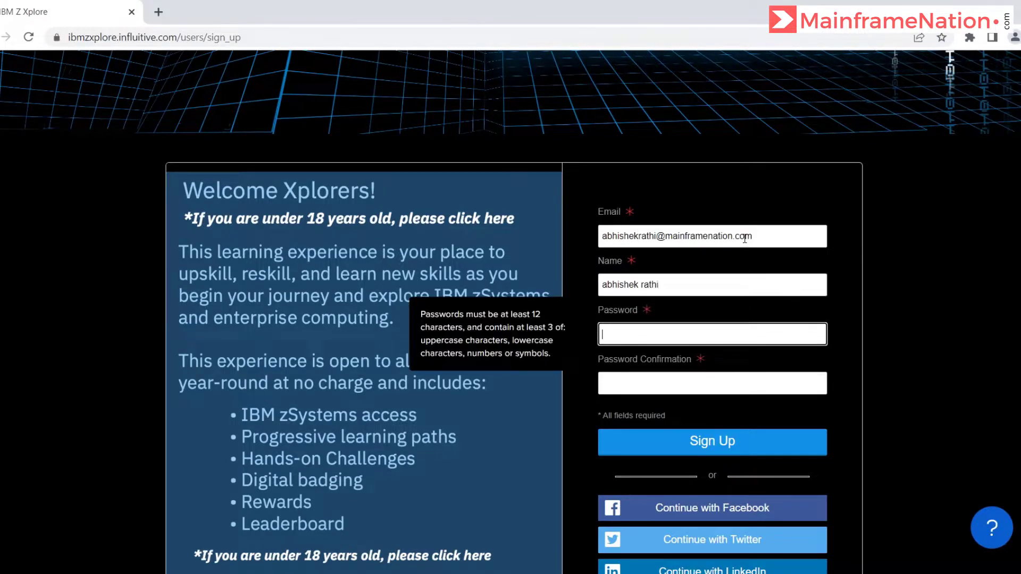
pyautogui.write('password')
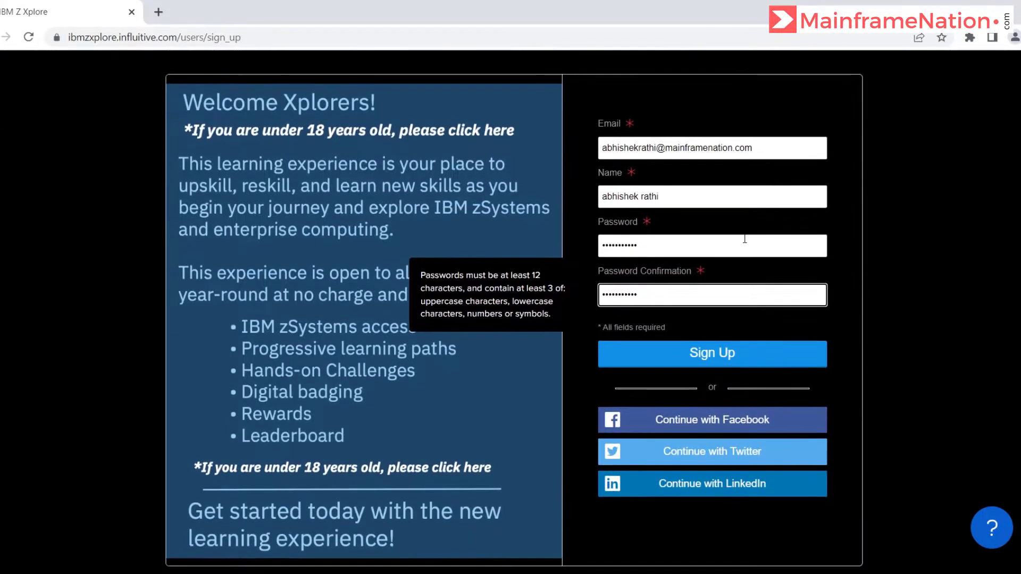
pyautogui.moveTo(746, 367)
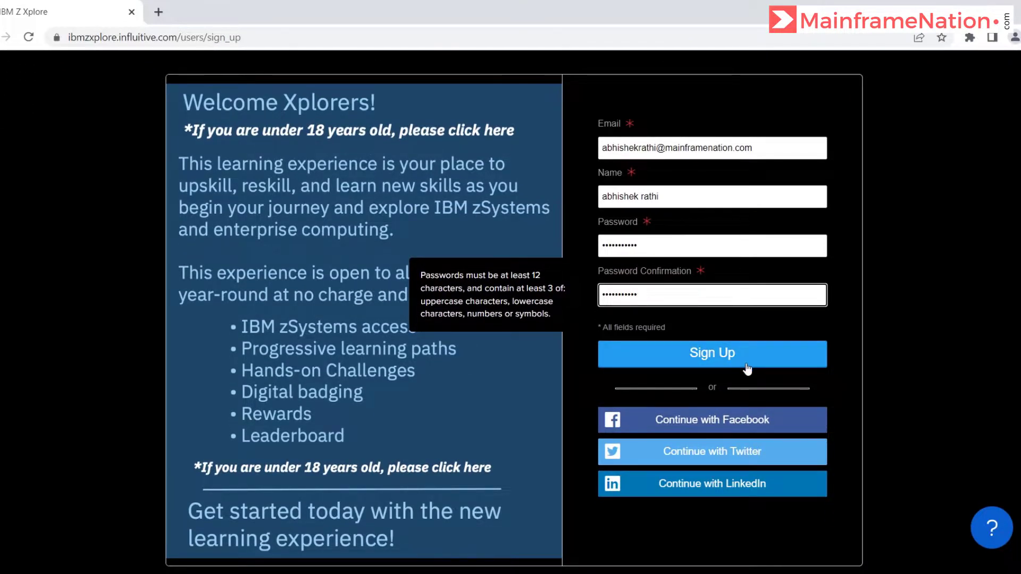
pyautogui.click(712, 353)
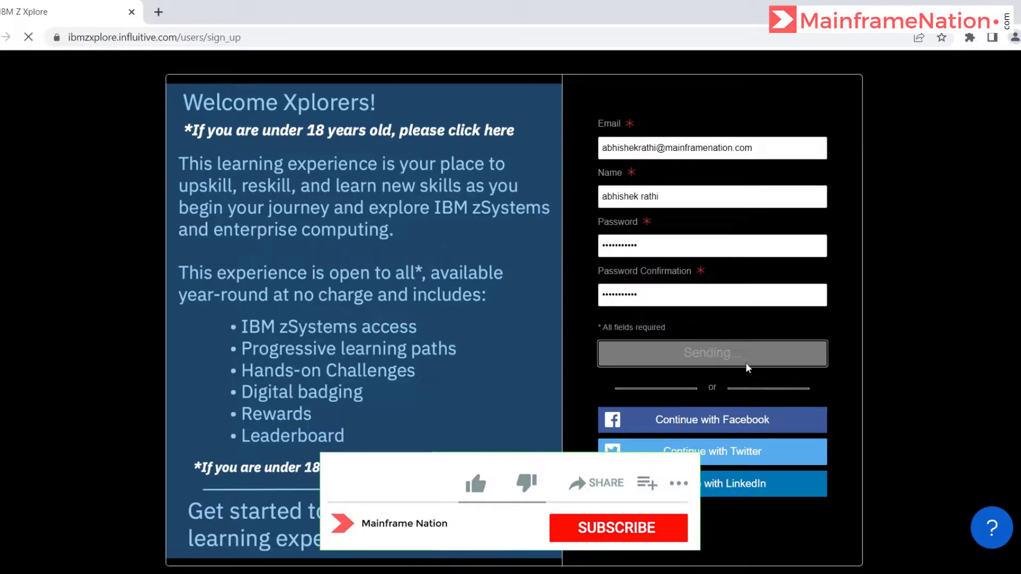
# - Confirm the Terms & Conditions, Privacy Policy and age checkboxes and agree
pyautogui.click(711, 353)
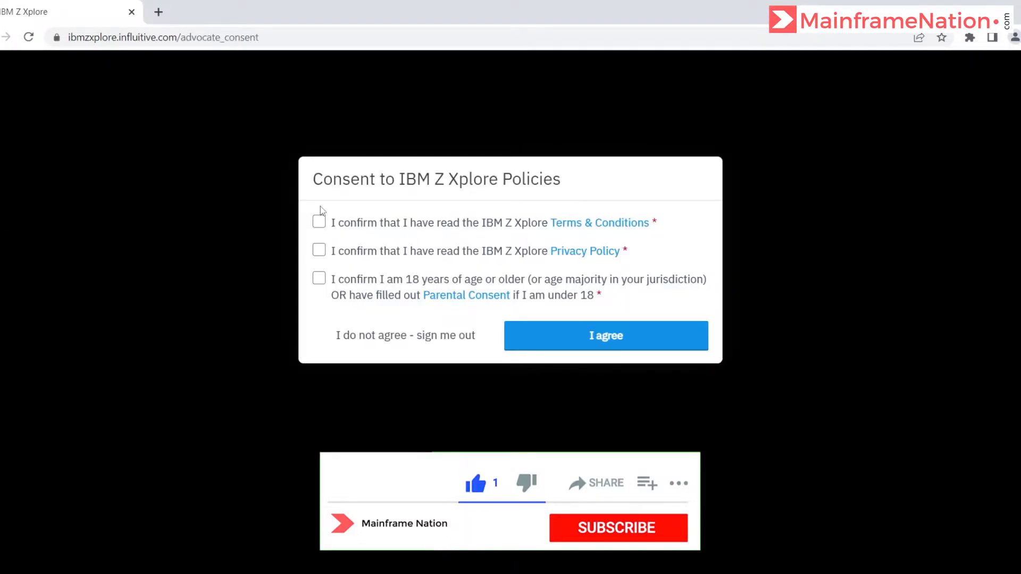
pyautogui.click(319, 221)
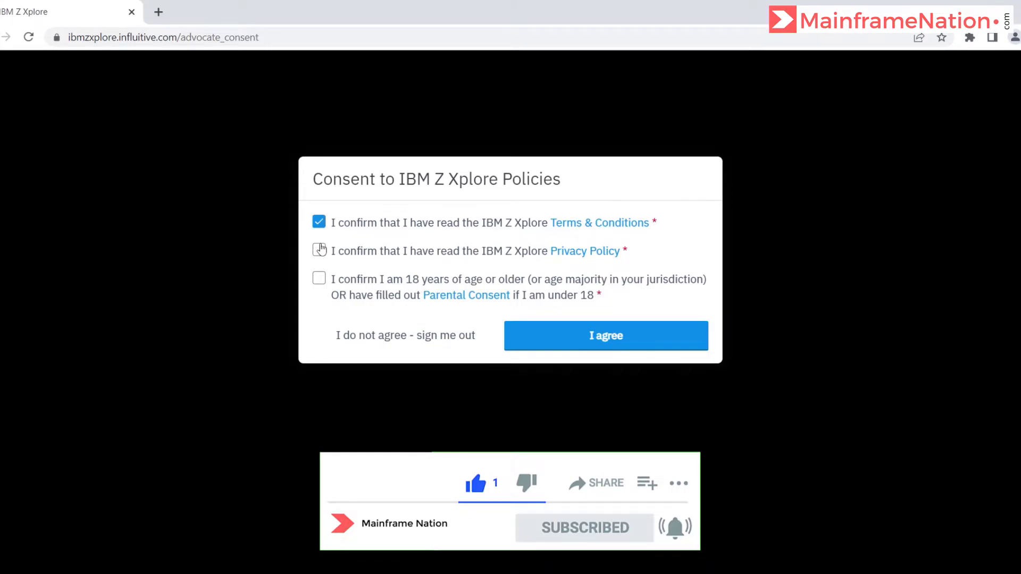
pyautogui.click(318, 251)
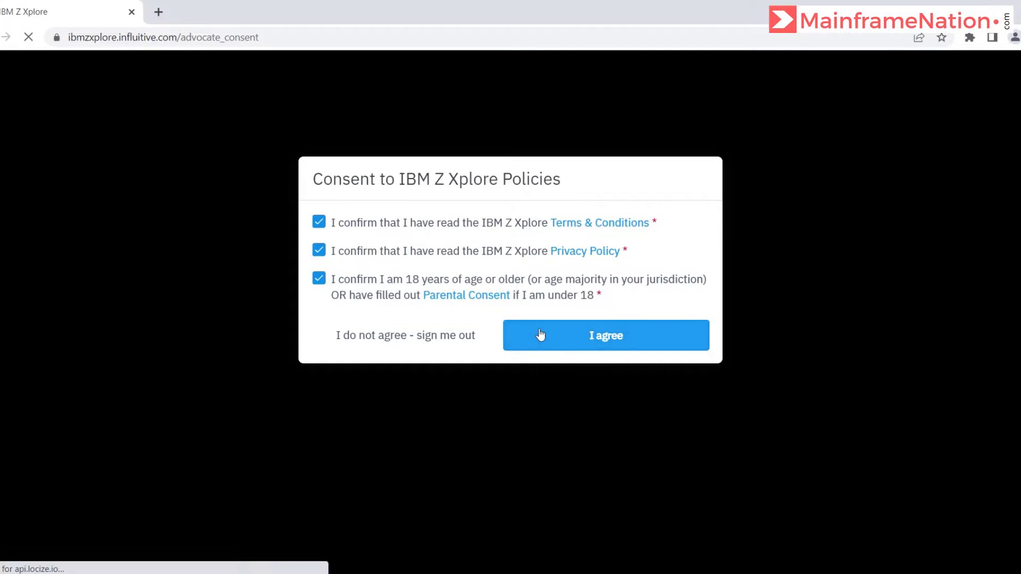
pyautogui.click(604, 335)
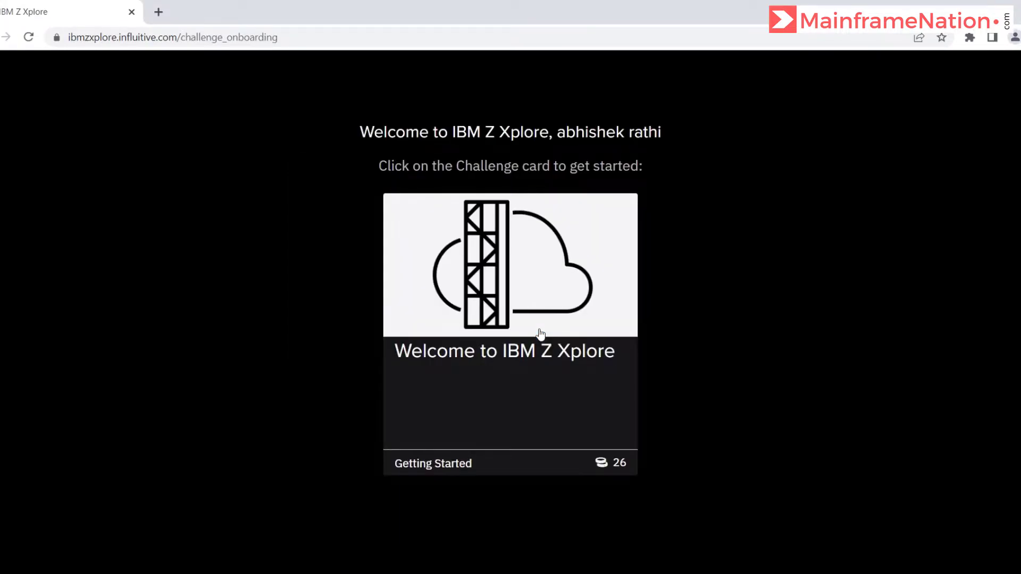
# - Enter the Welcome to IBM Z Xplore challenge and scroll to its survey questions
pyautogui.click(510, 325)
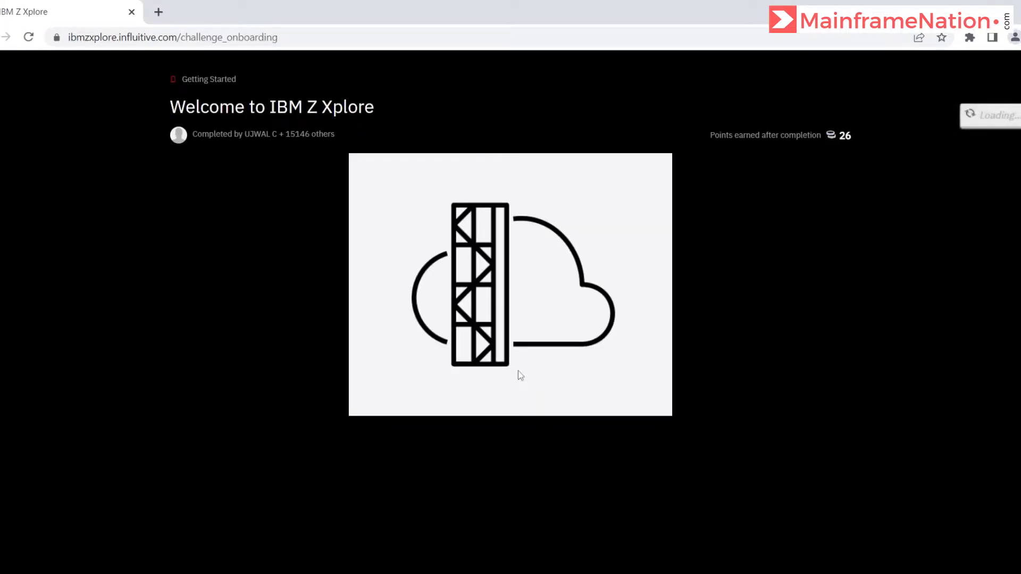
pyautogui.scroll(-3)
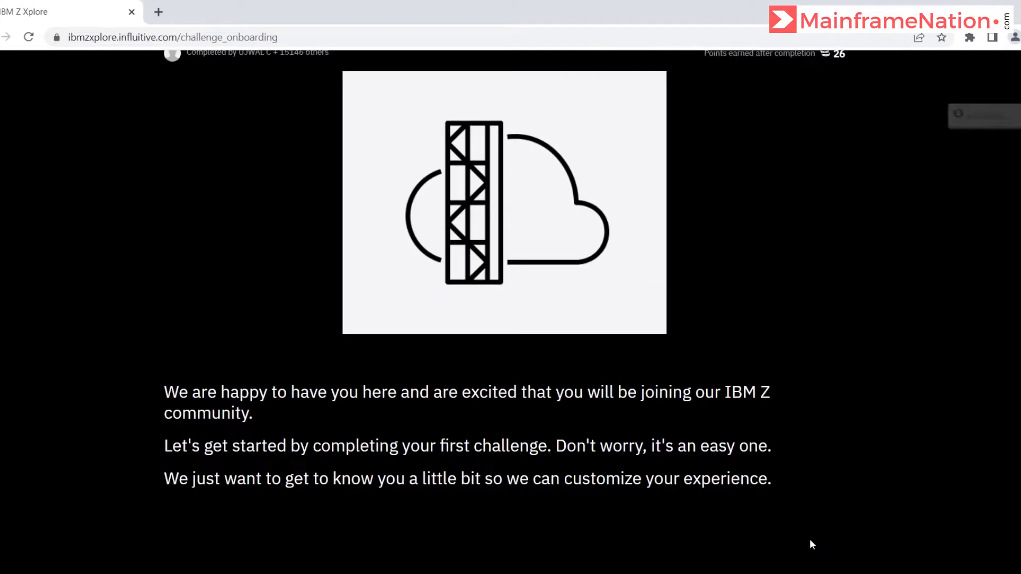
pyautogui.scroll(-3)
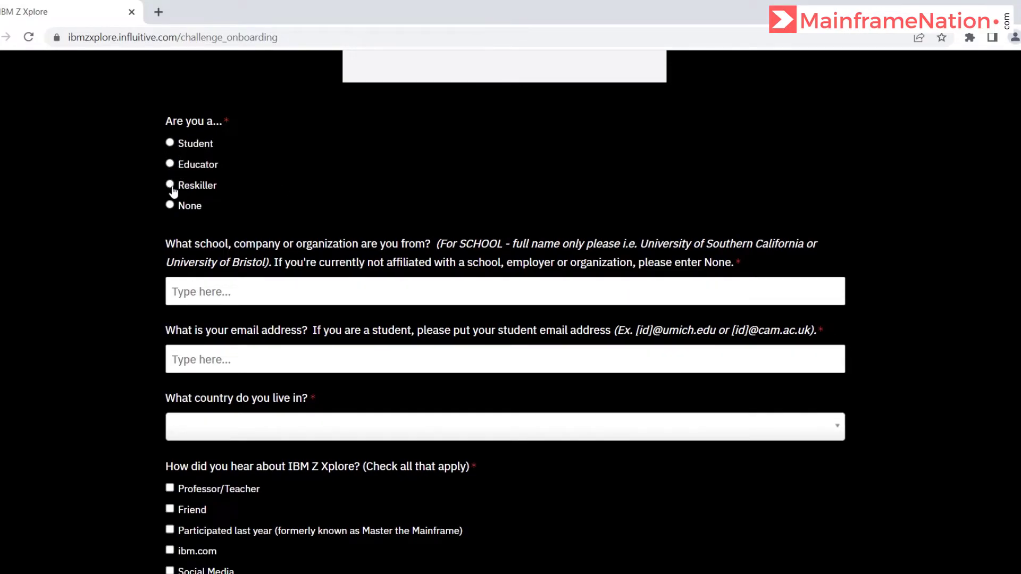
# - Answer the survey as an Educator with organization 'None'
pyautogui.click(169, 164)
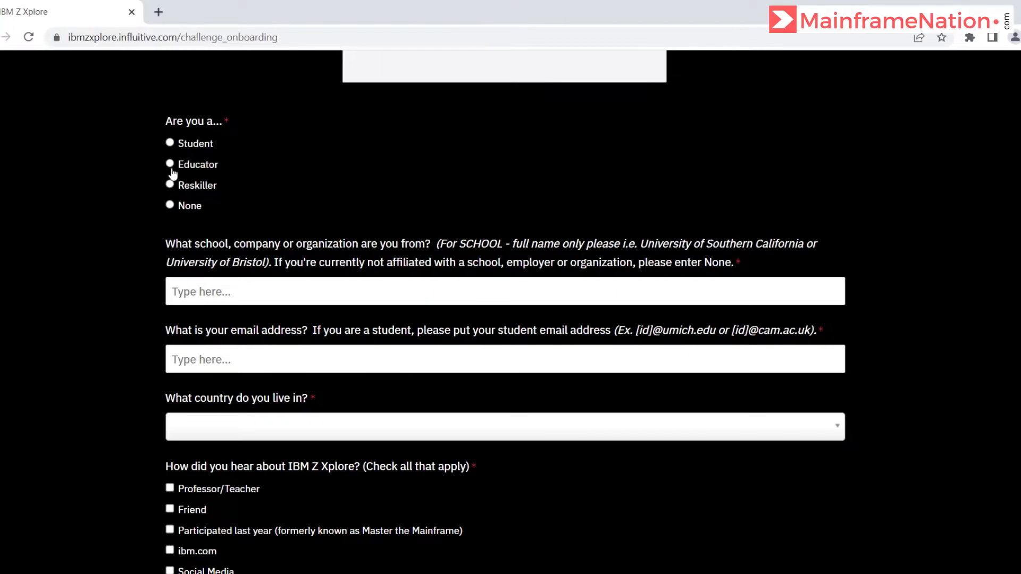
pyautogui.click(169, 164)
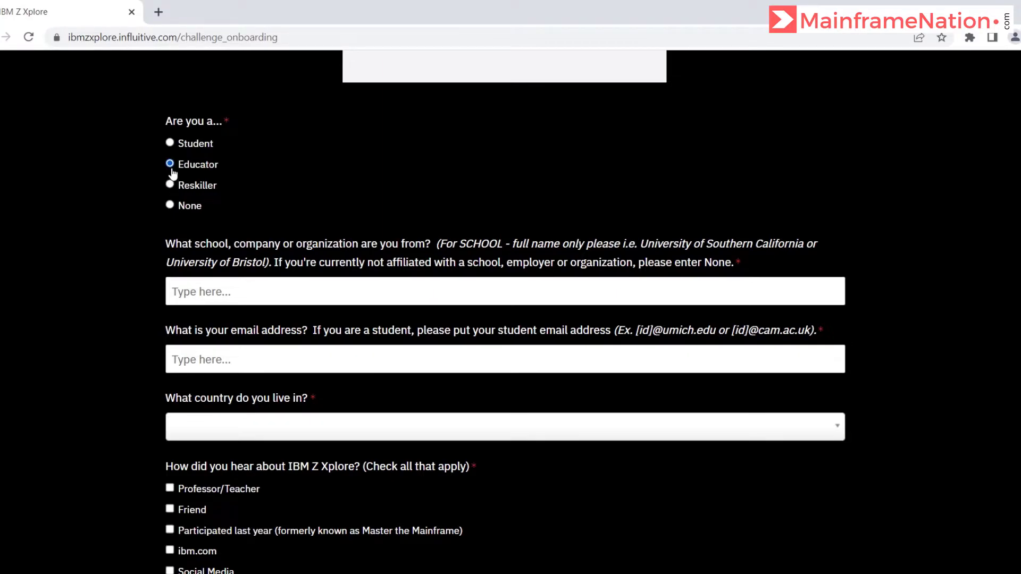
pyautogui.moveTo(196, 145)
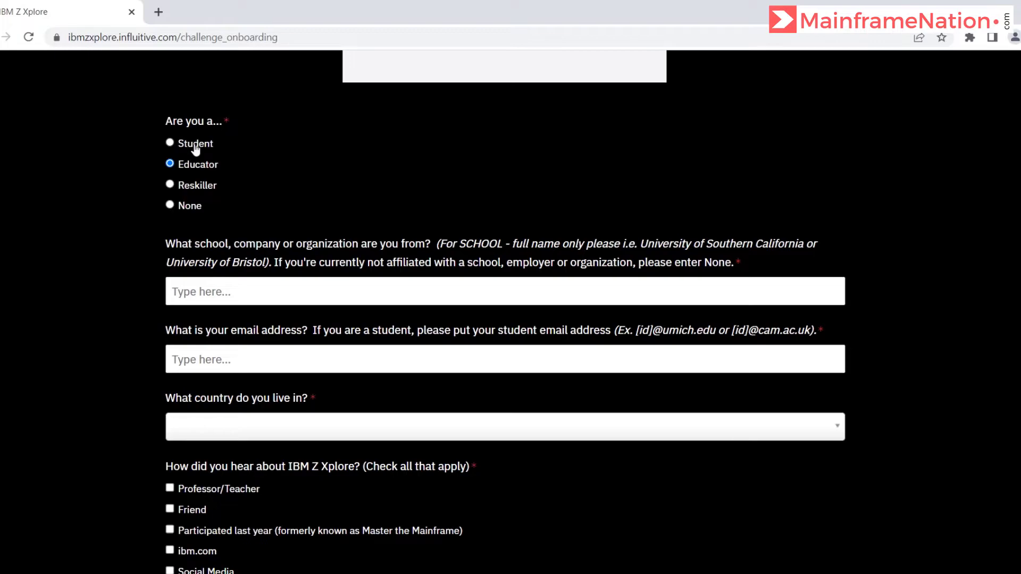
pyautogui.scroll(-3)
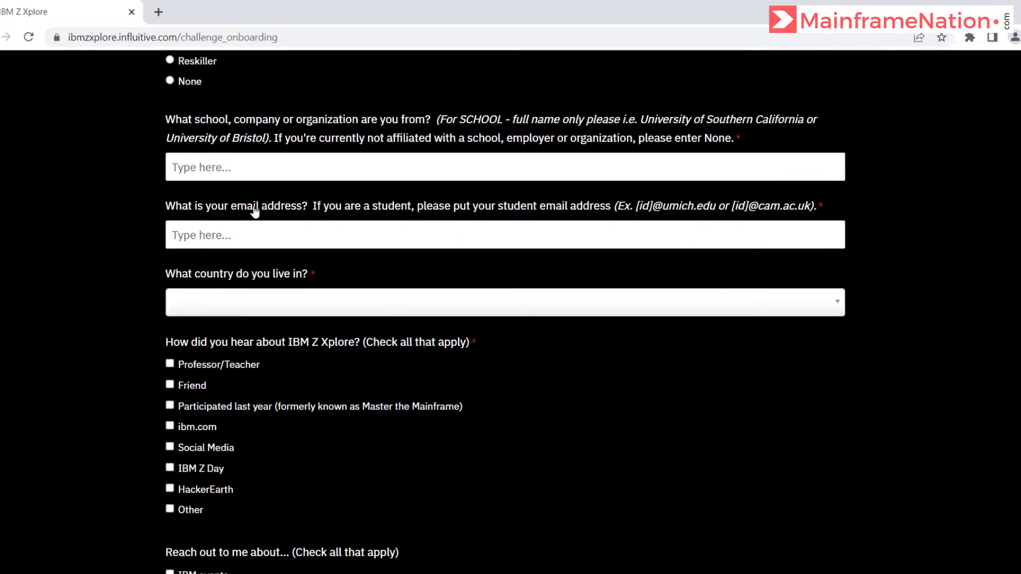
pyautogui.click(320, 167)
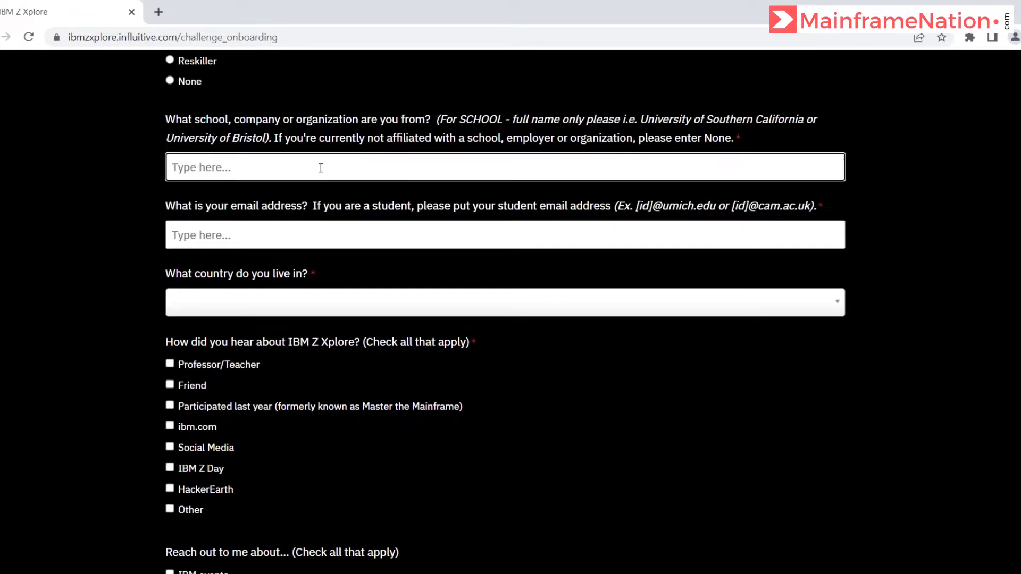
pyautogui.write('None')
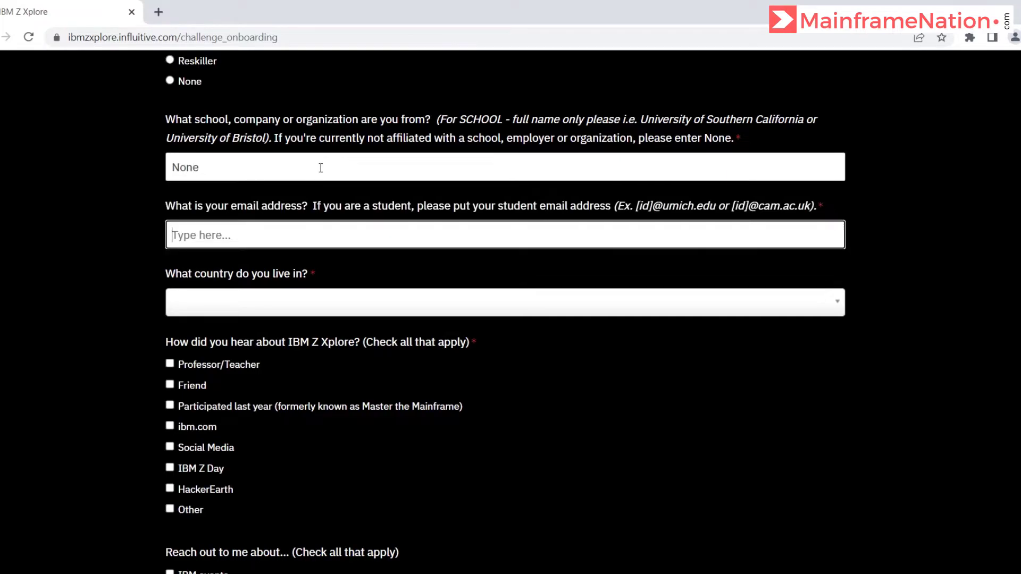
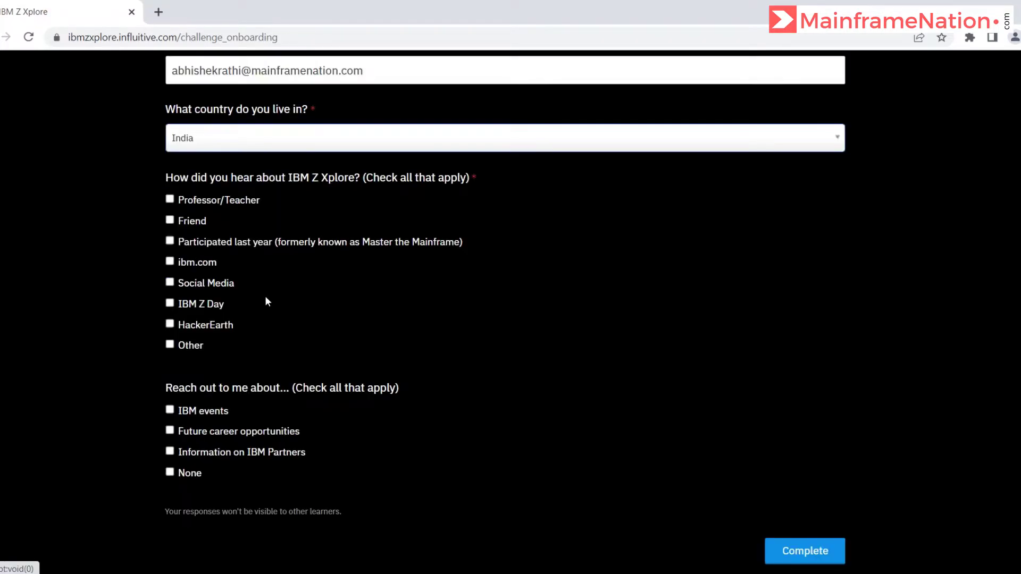
pyautogui.moveTo(313, 181)
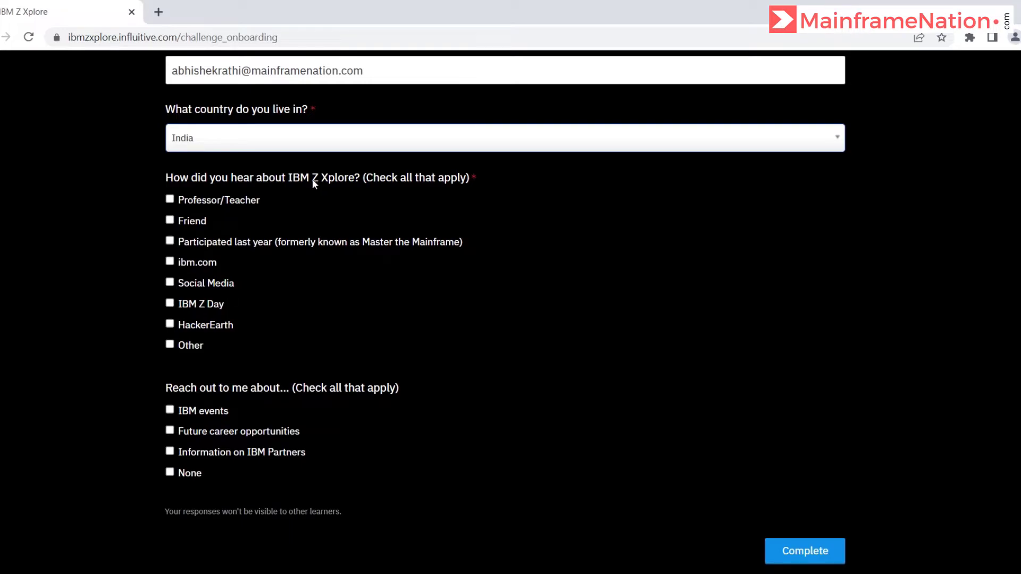
pyautogui.click(169, 282)
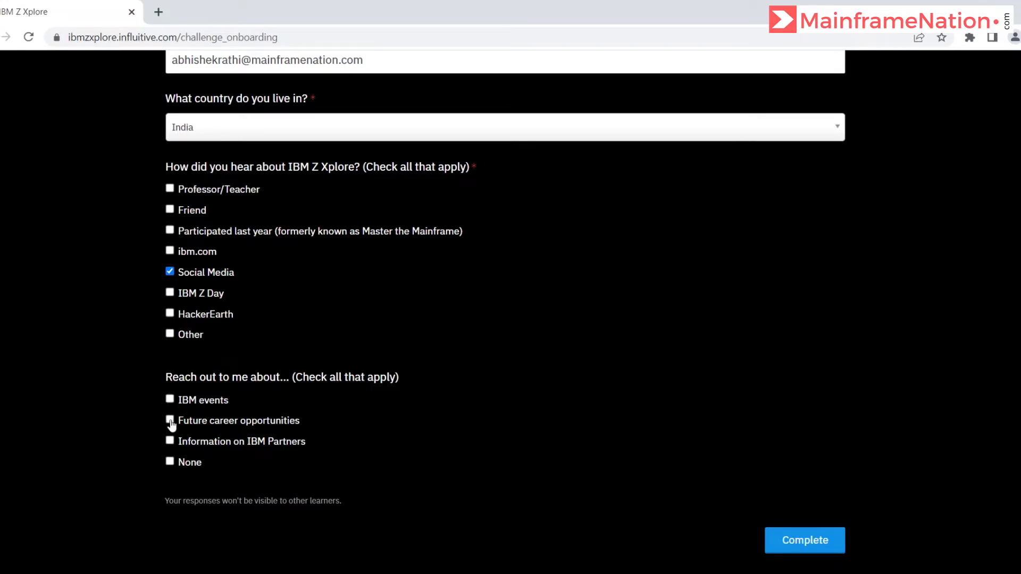
pyautogui.click(169, 420)
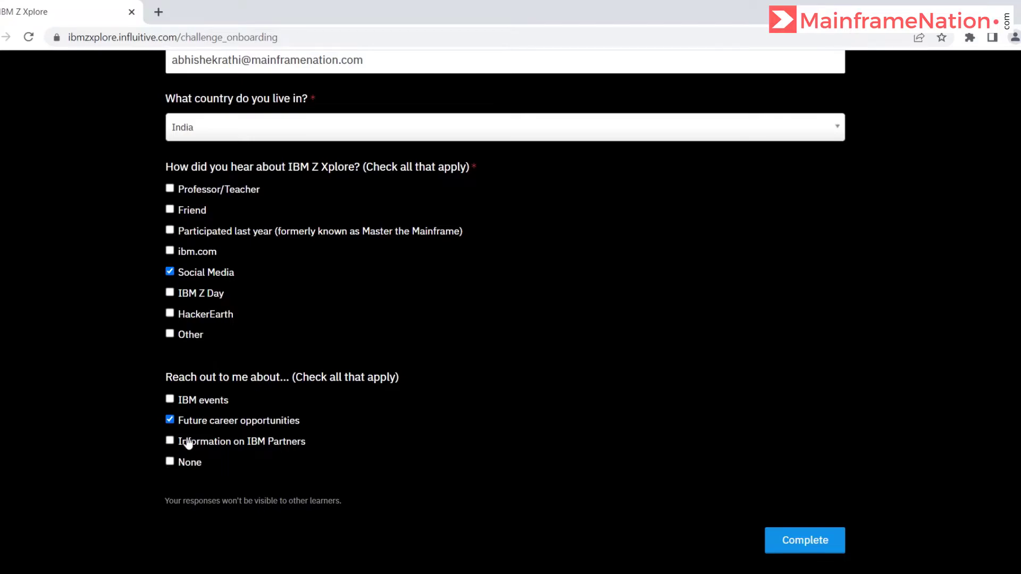
pyautogui.scroll(3)
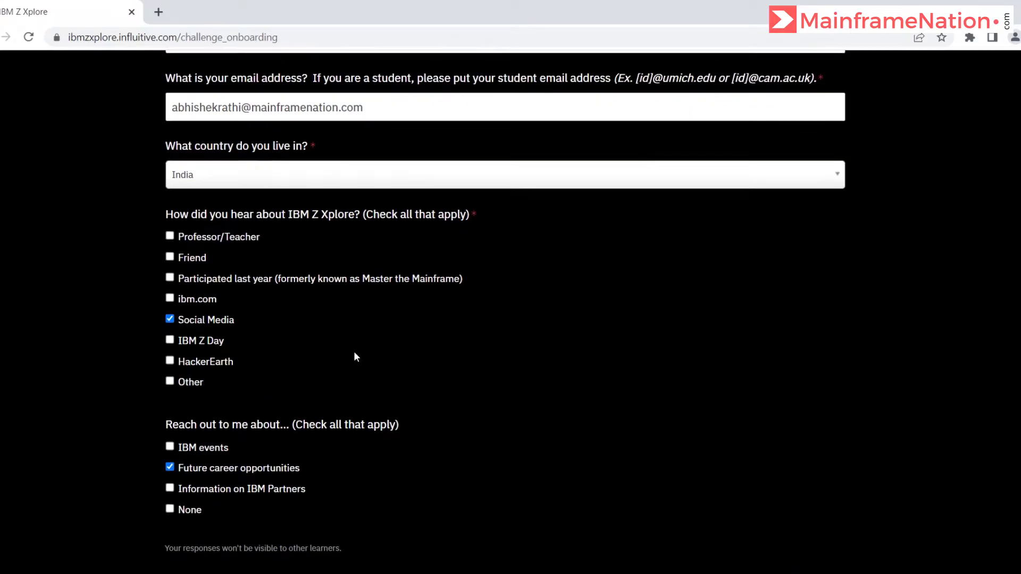
pyautogui.scroll(-3)
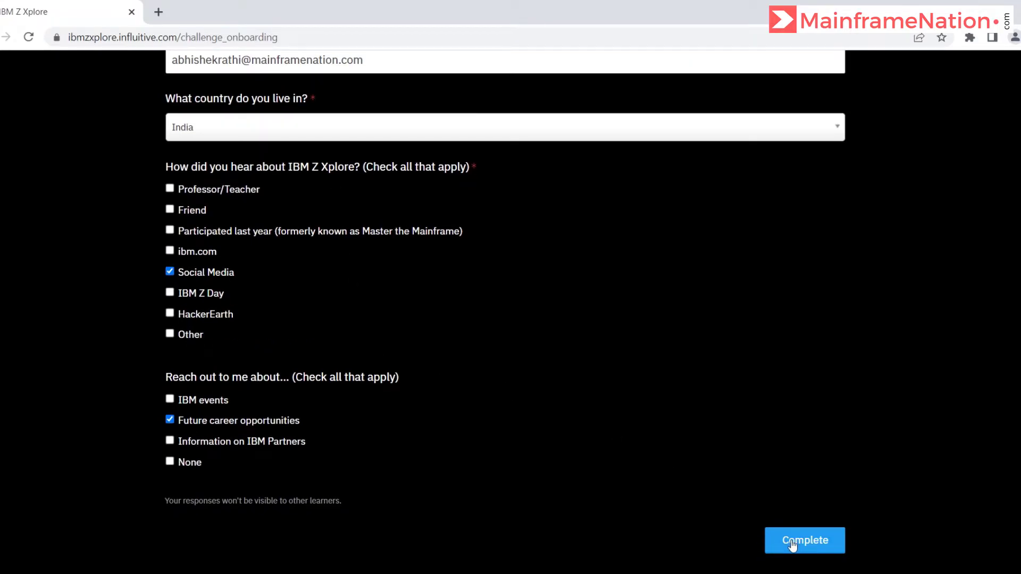
# - Complete the survey, finish the challenge for 26 points and enter IBM Z Xplore
pyautogui.click(804, 540)
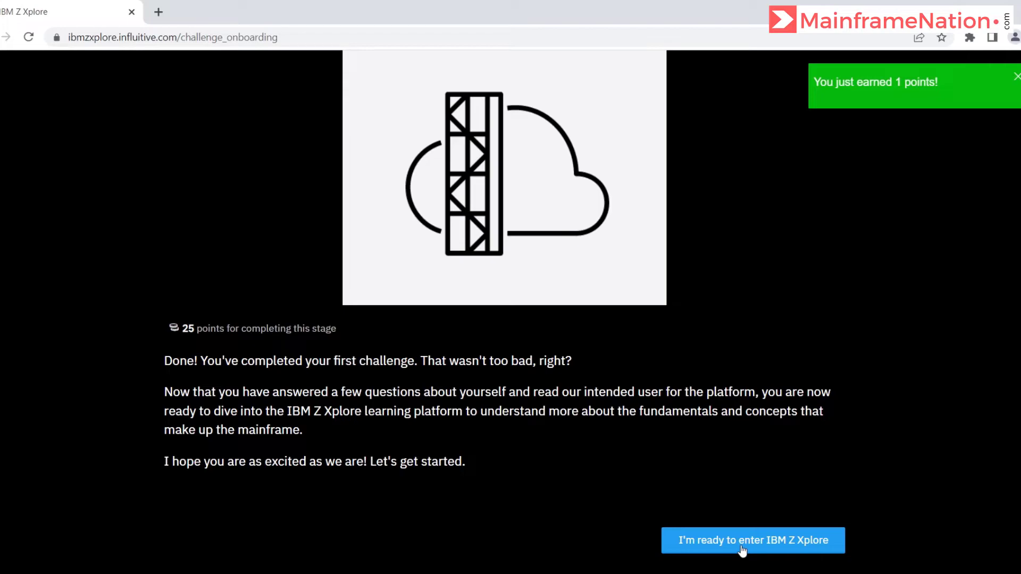
pyautogui.click(752, 541)
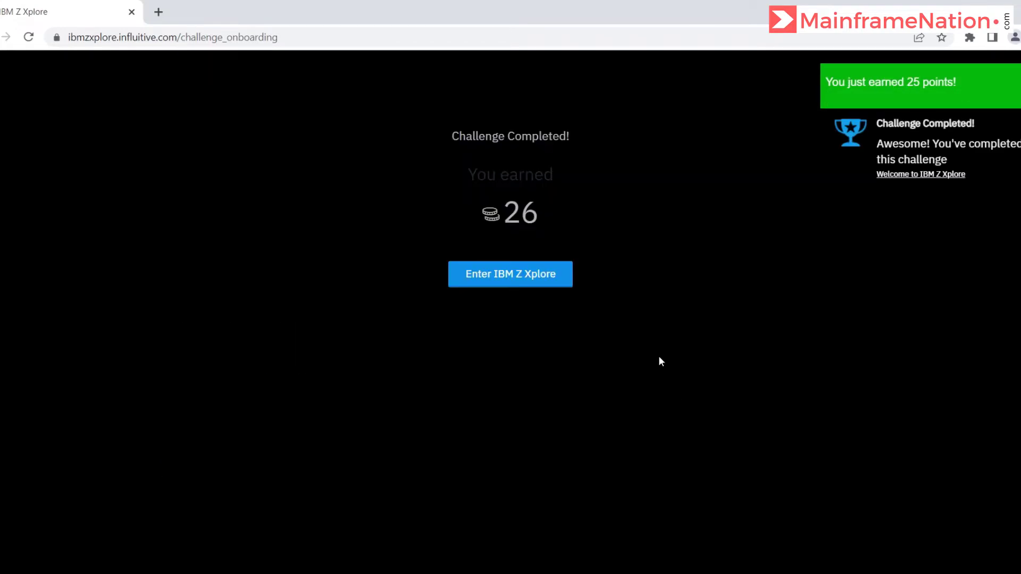
pyautogui.moveTo(597, 311)
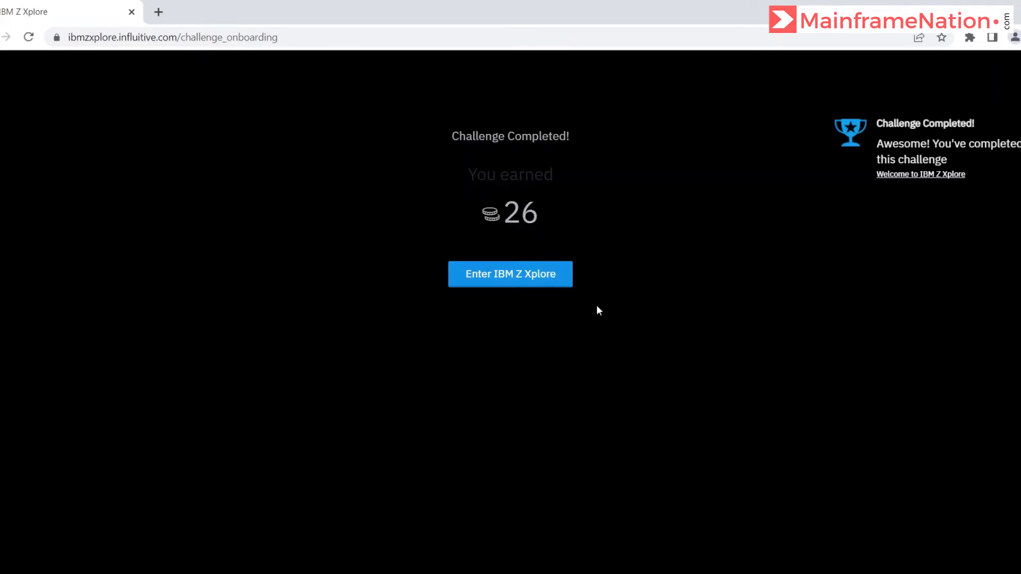
pyautogui.moveTo(543, 282)
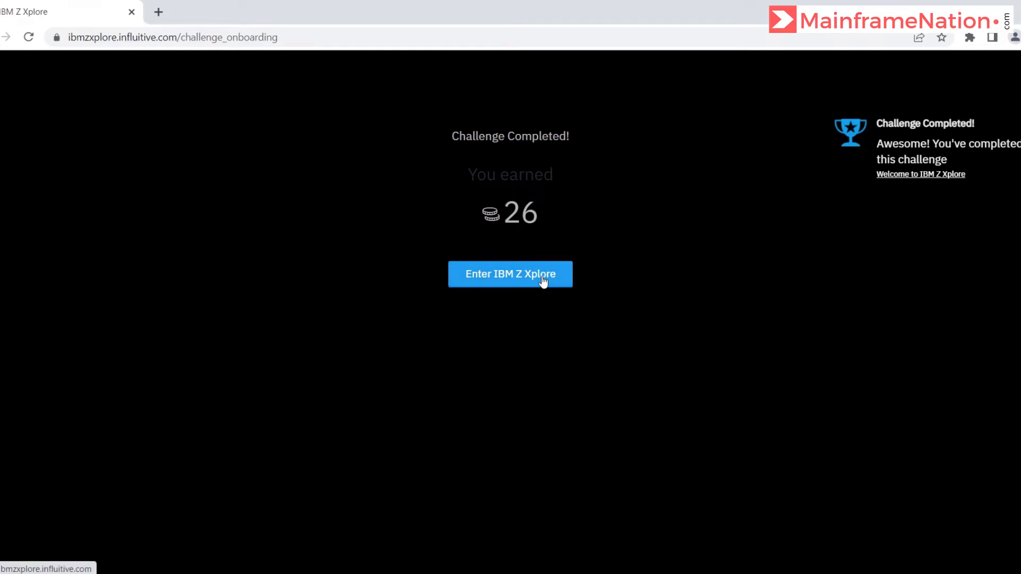
pyautogui.click(510, 274)
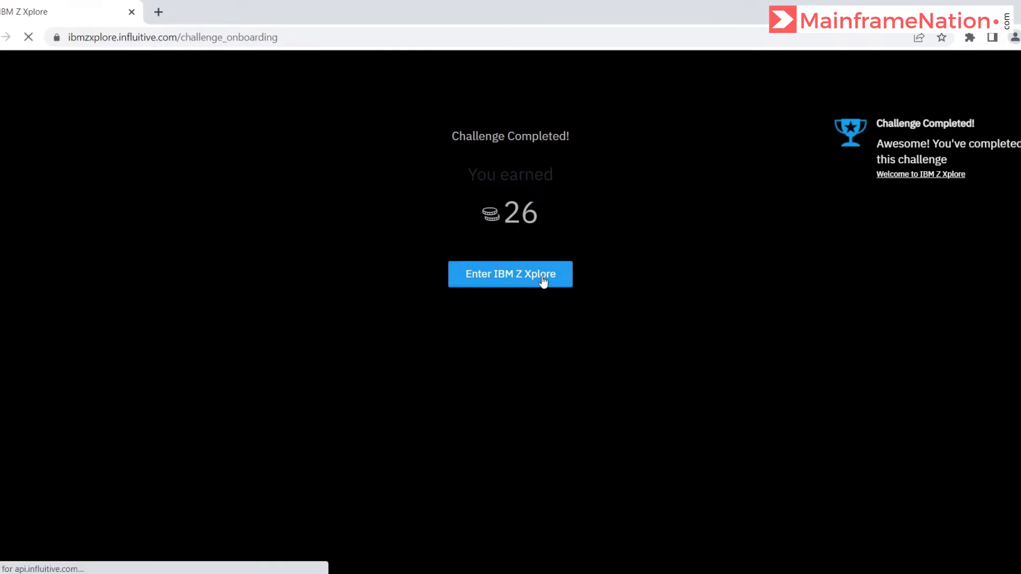
# - Review the home dashboard showing Points: 26 and the Fundamentals to Extended track
pyautogui.click(510, 273)
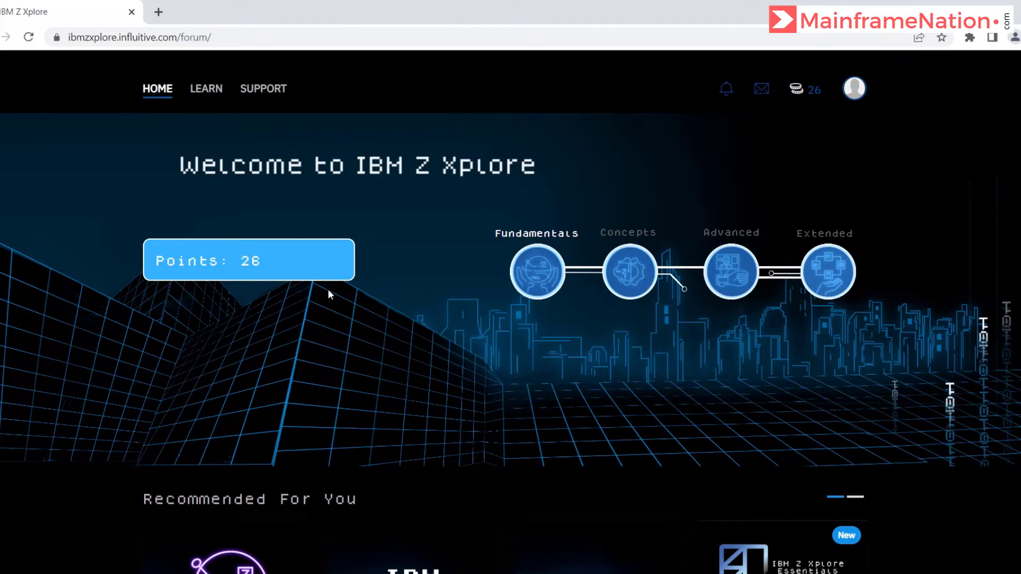
pyautogui.scroll(-3)
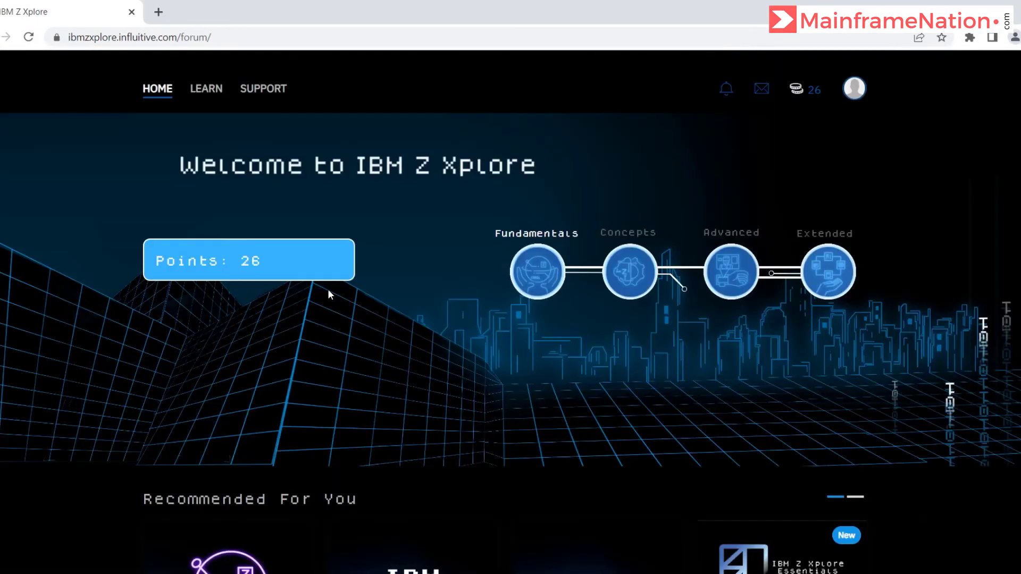
pyautogui.moveTo(538, 289)
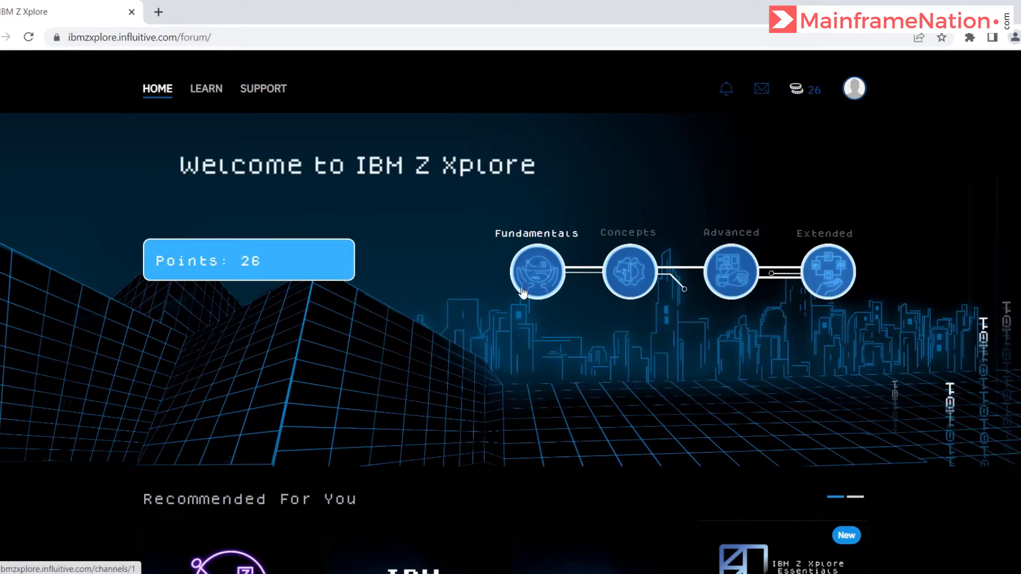
pyautogui.moveTo(612, 323)
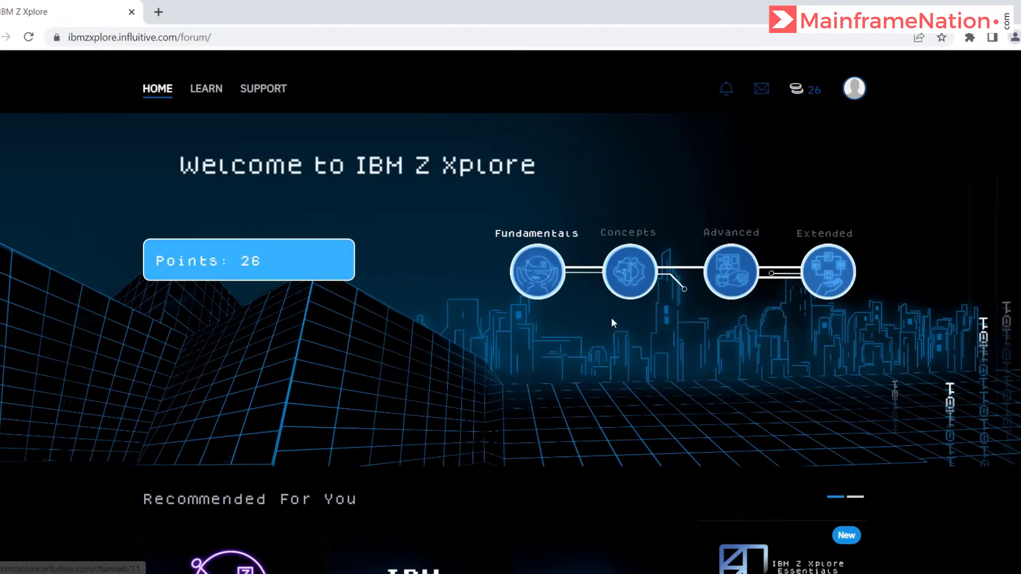
pyautogui.moveTo(730, 272)
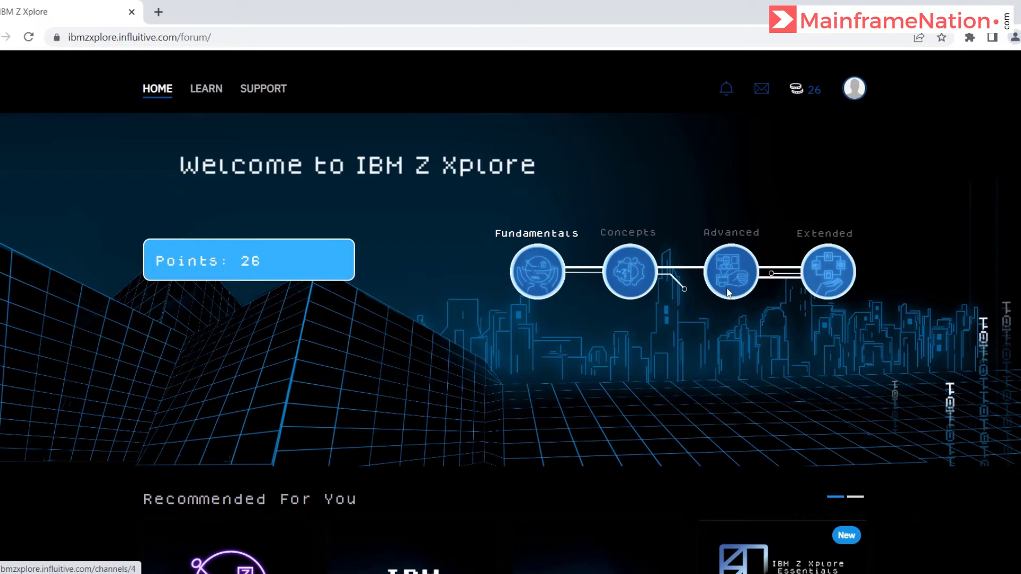
pyautogui.moveTo(501, 352)
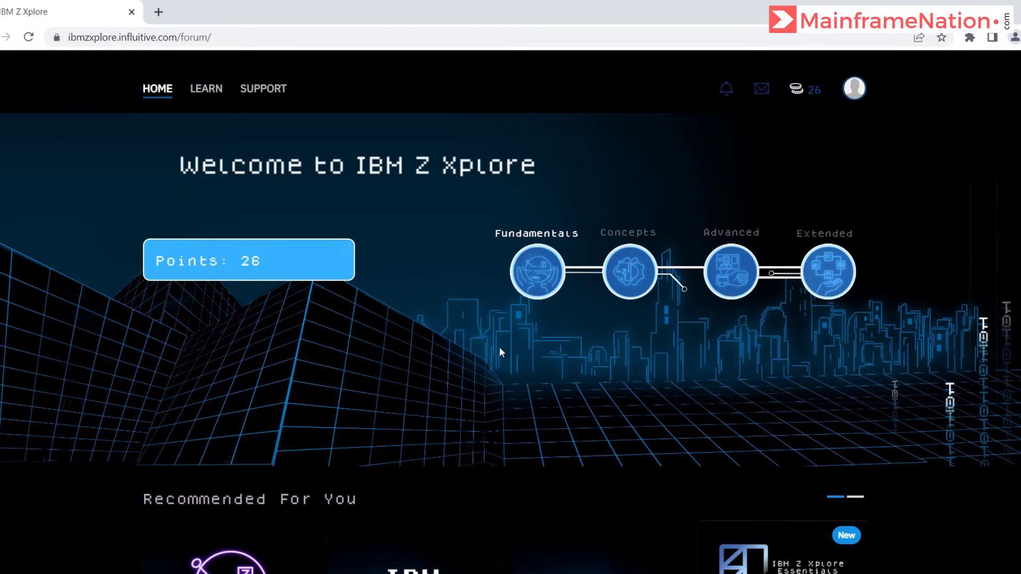